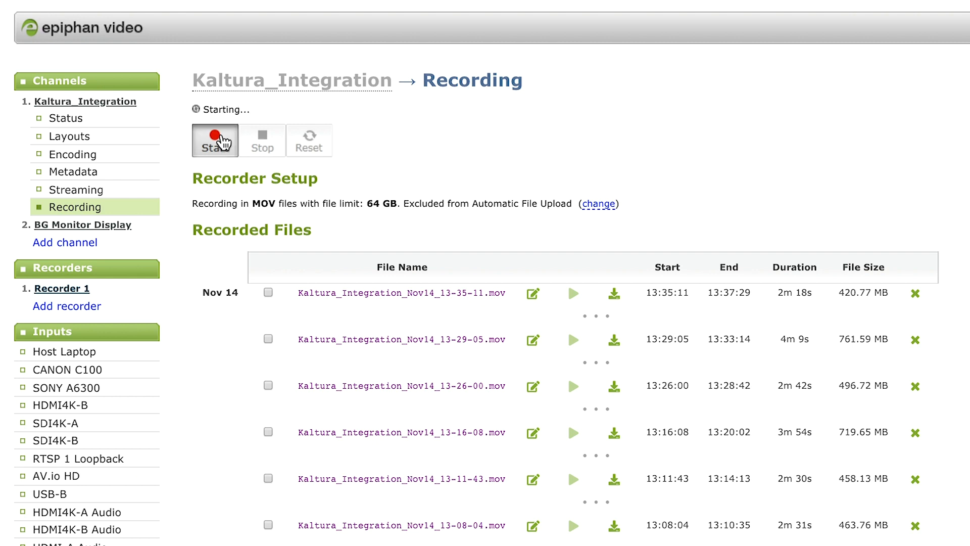
- Start a recording on the Kaltura_Integration channel, let it run about 8 seconds, then stop it
{"action": "left_click", "coordinate": [215, 140]}
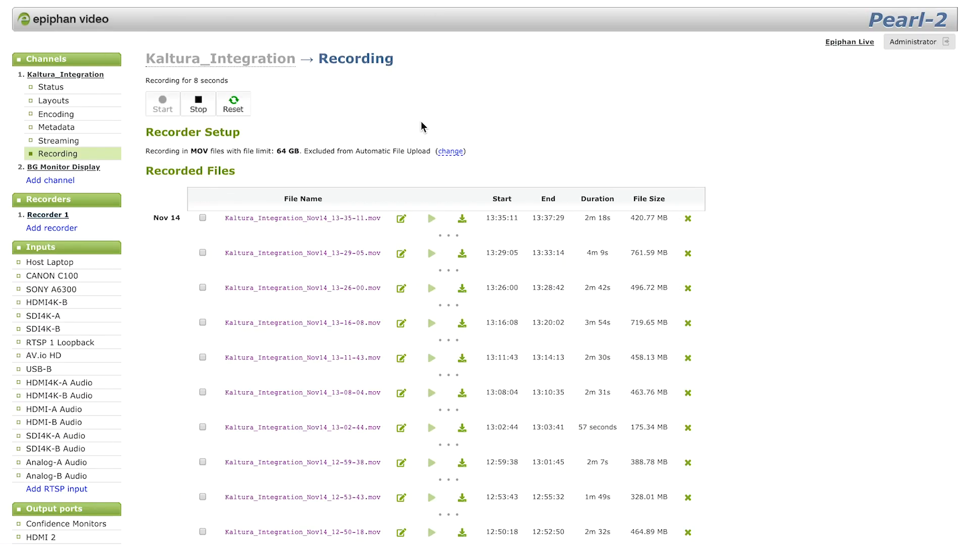
{"action": "left_click", "coordinate": [196, 103]}
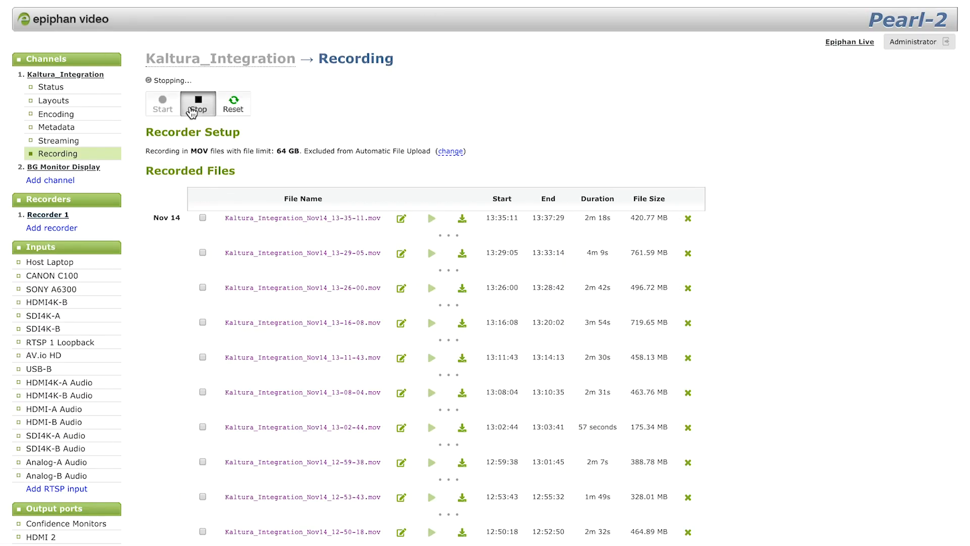